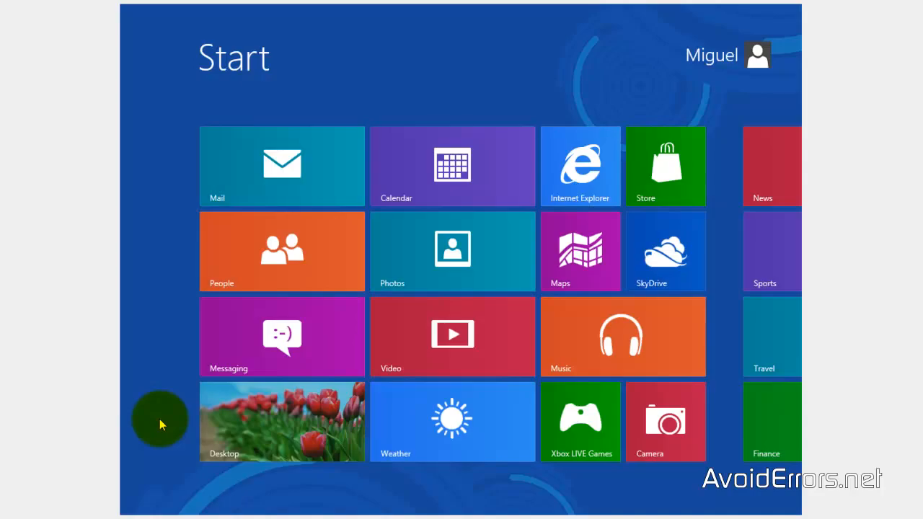
Switch from the Windows 8 Start screen to the desktop via the Desktop tile.
scroll("right", 3)
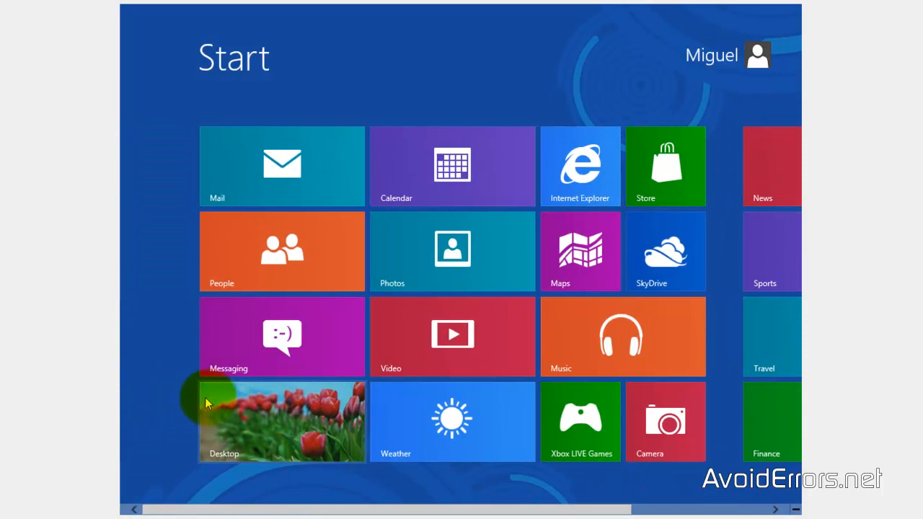
left_click(281, 421)
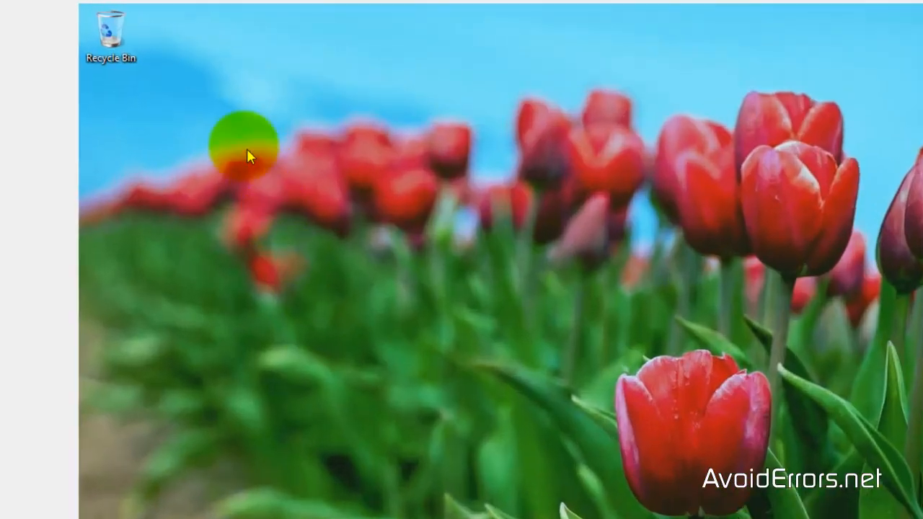
Reach the Desktop Icon Settings through the desktop's Personalize menu.
right_click(245, 156)
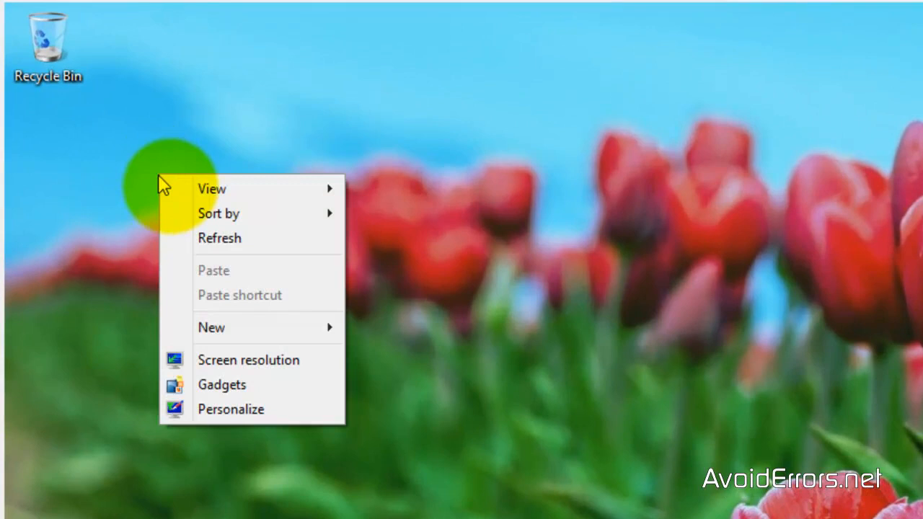
mouse_move(267, 409)
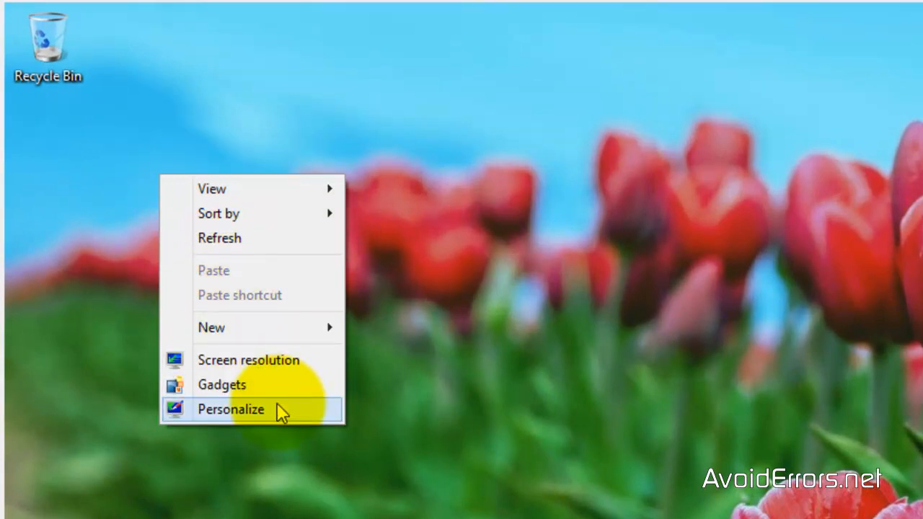
left_click(231, 409)
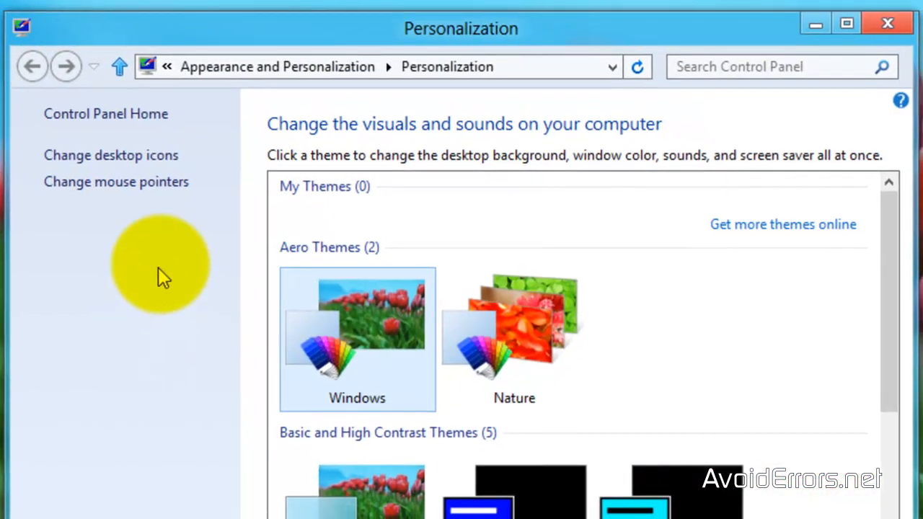
left_click(109, 156)
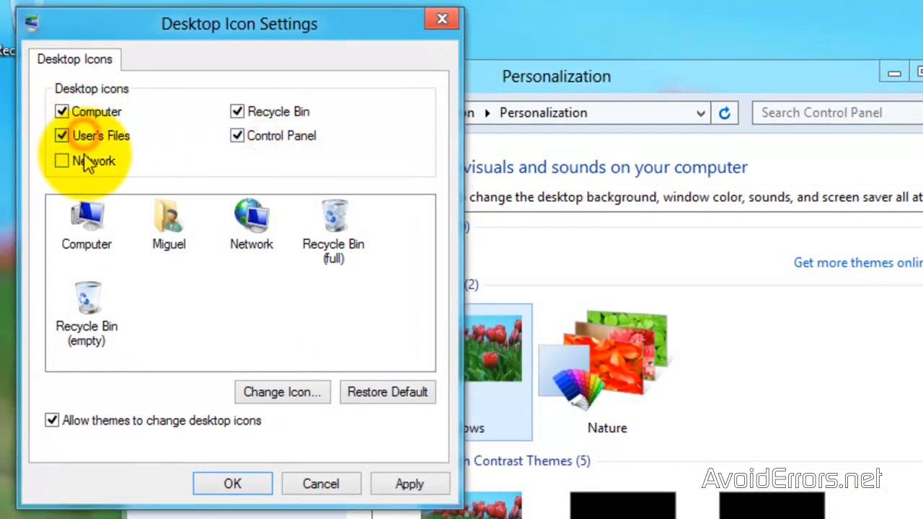
Enable the Network desktop icon and apply the icon settings.
left_click(61, 160)
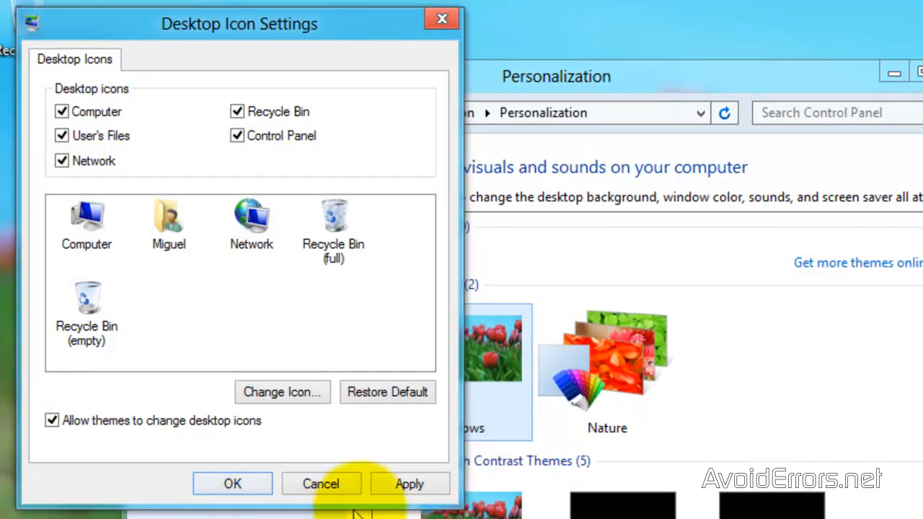
left_click(410, 483)
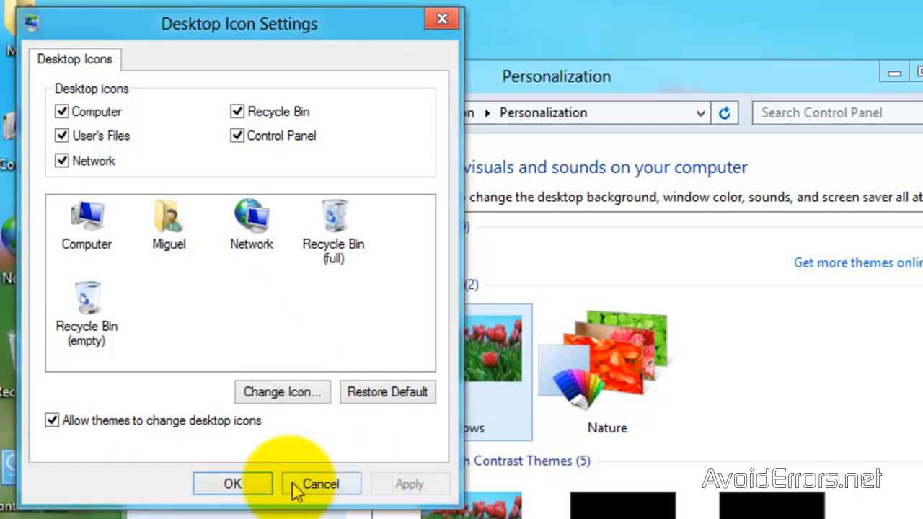
left_click(320, 484)
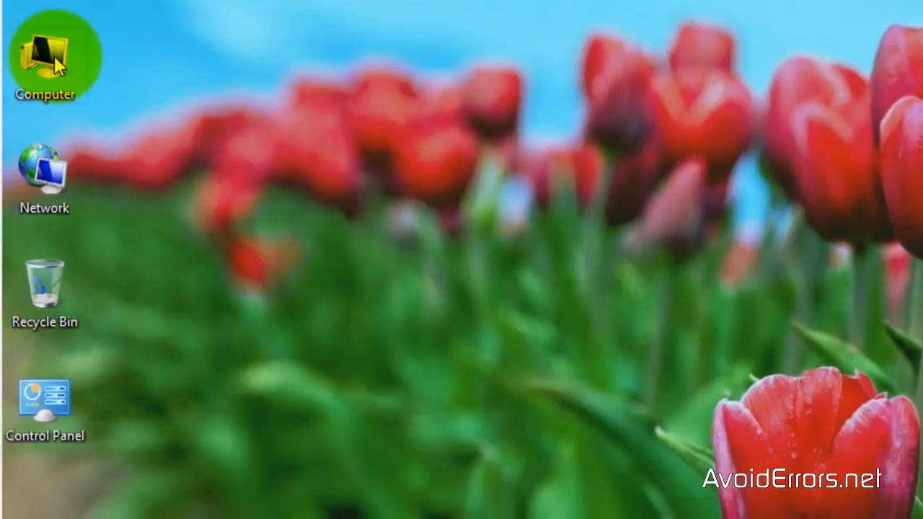
Manage the computer from the Computer icon and bring up the C: partition's options in Disk Management.
right_click(46, 56)
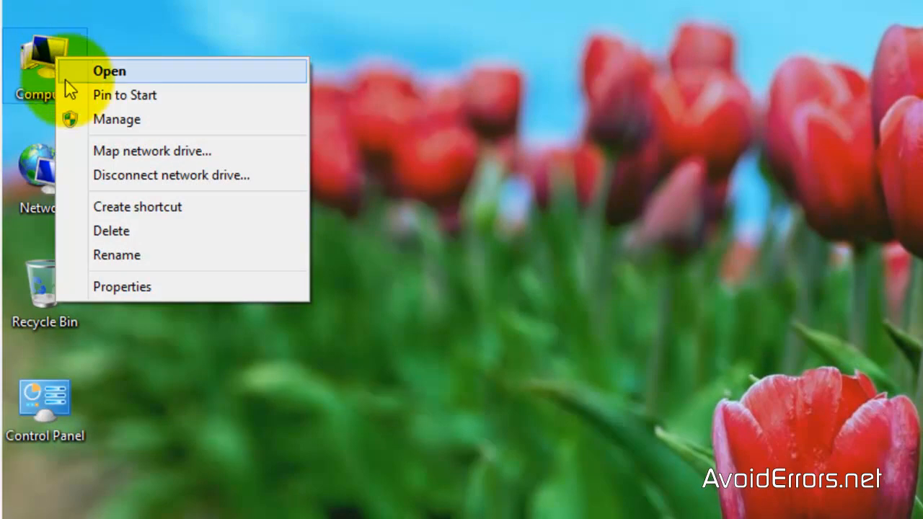
left_click(115, 118)
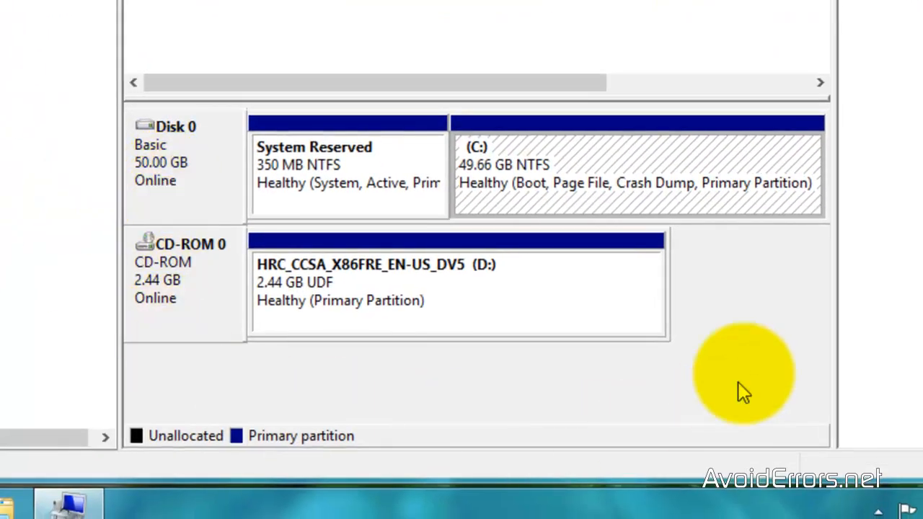
mouse_move(749, 180)
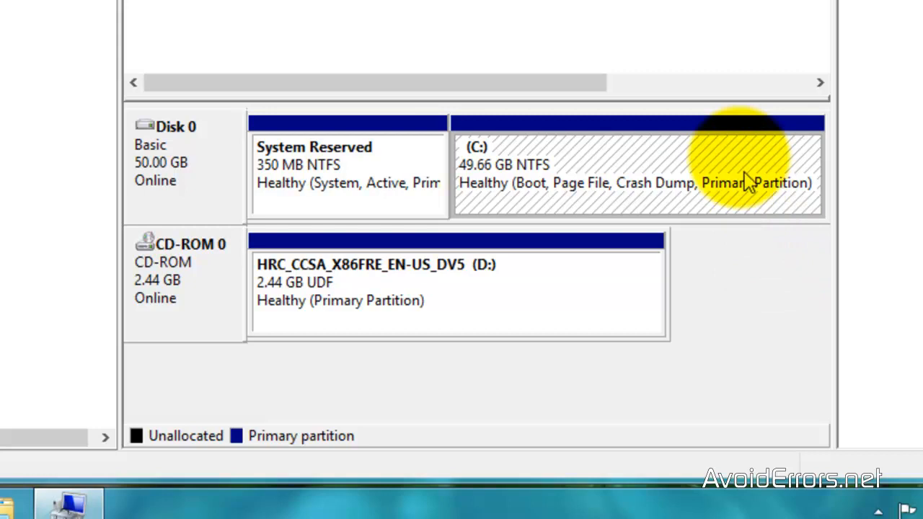
right_click(749, 181)
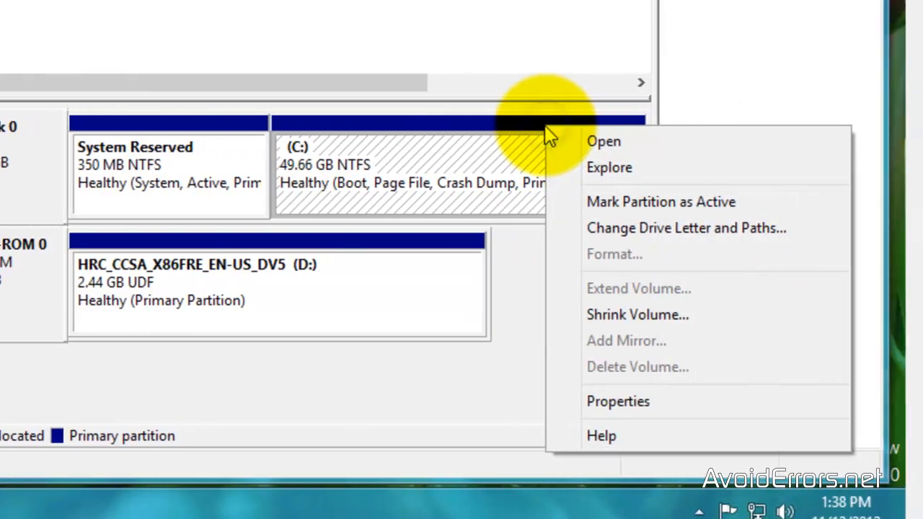
mouse_move(555, 209)
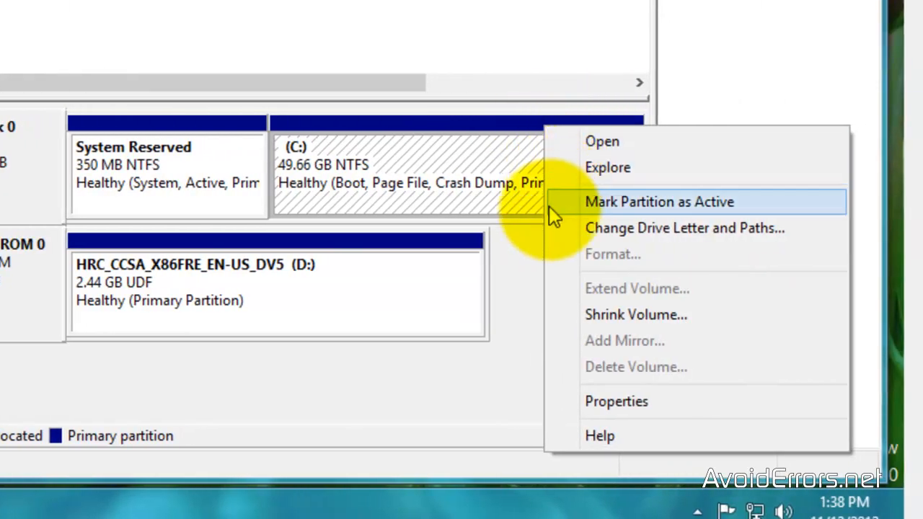
Shrink the C: volume by 10000 MB, leaving 9.77 GB unallocated on Disk 0.
left_click(634, 315)
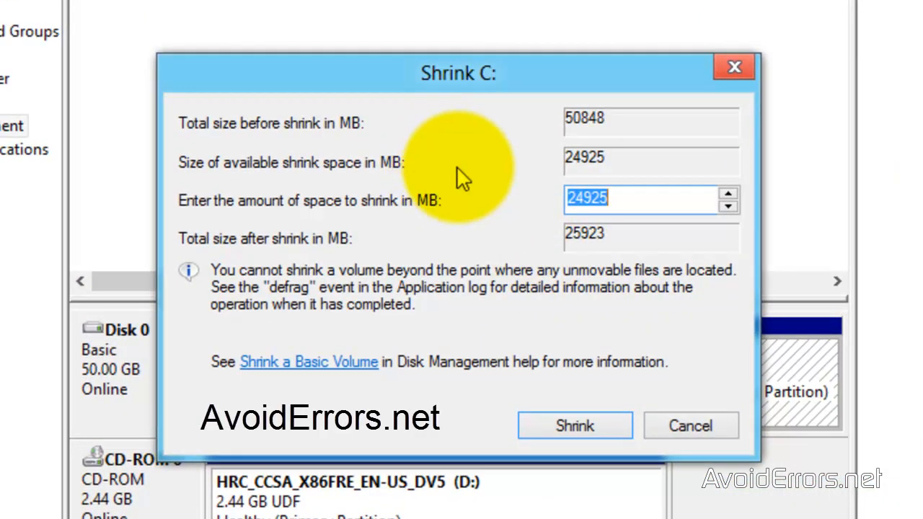
mouse_move(460, 216)
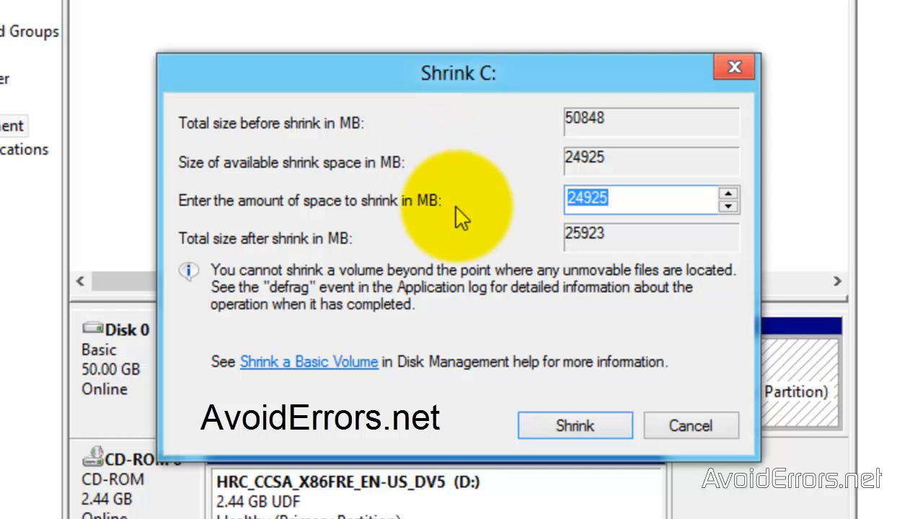
type("100")
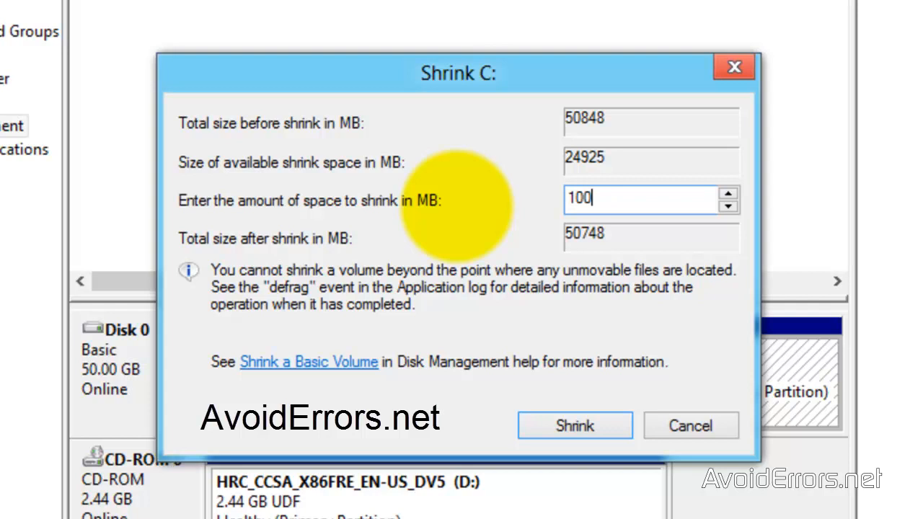
type("10000")
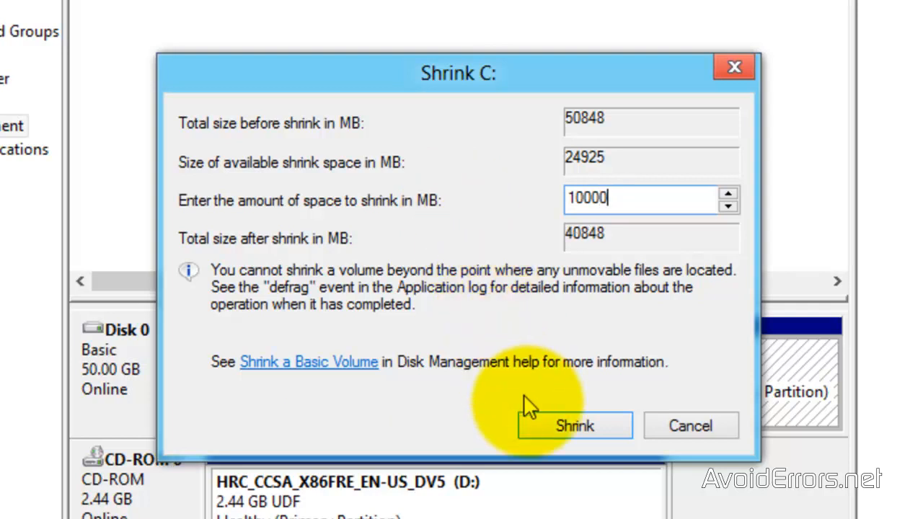
left_click(574, 424)
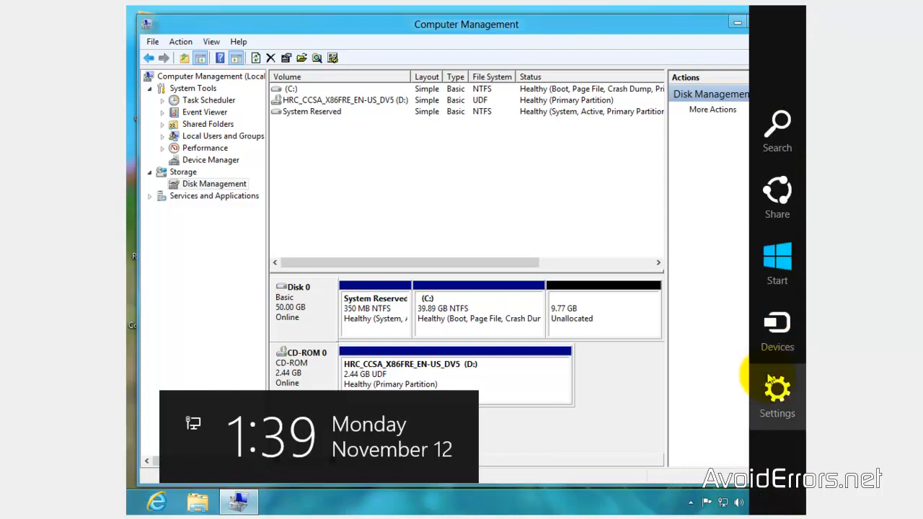
Restart the computer from the Settings charm's Power options.
left_click(776, 389)
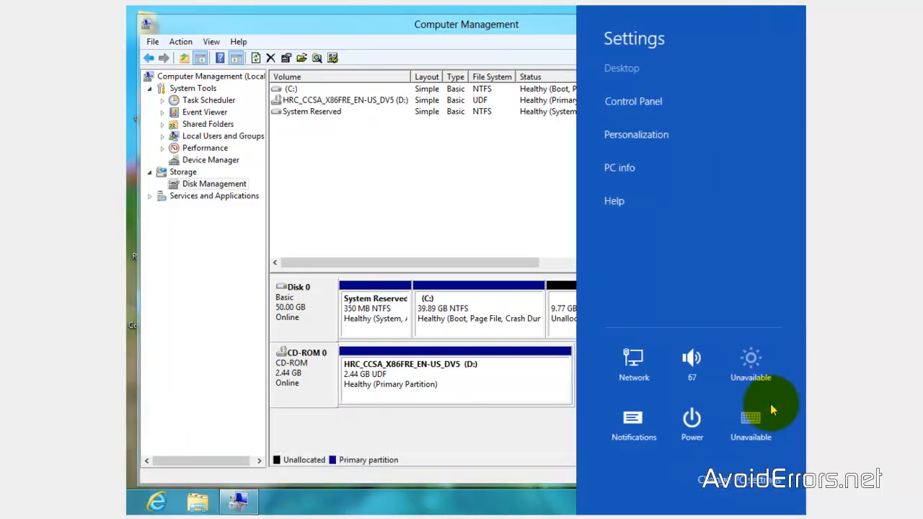
left_click(692, 426)
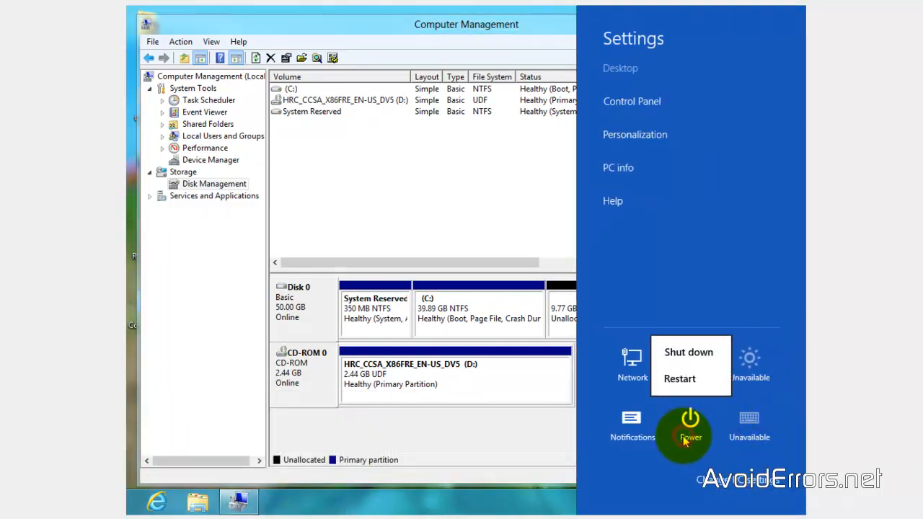
mouse_move(679, 377)
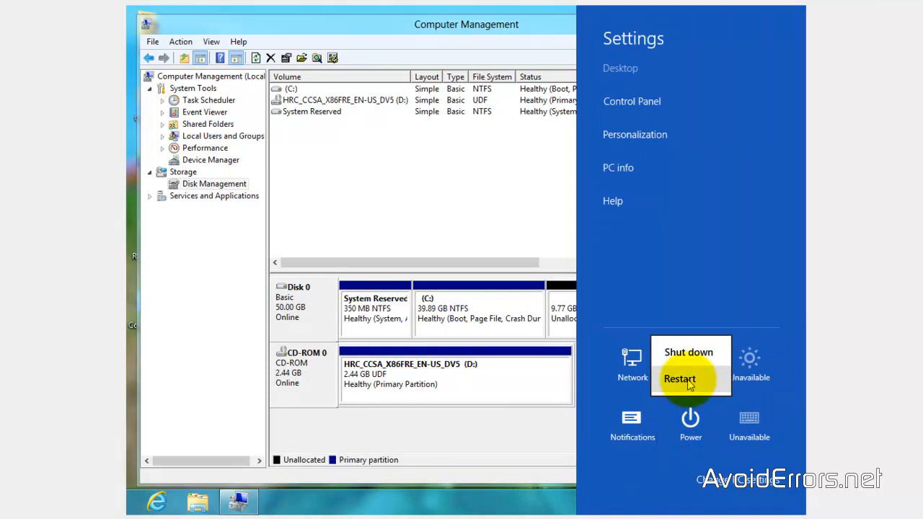
left_click(679, 378)
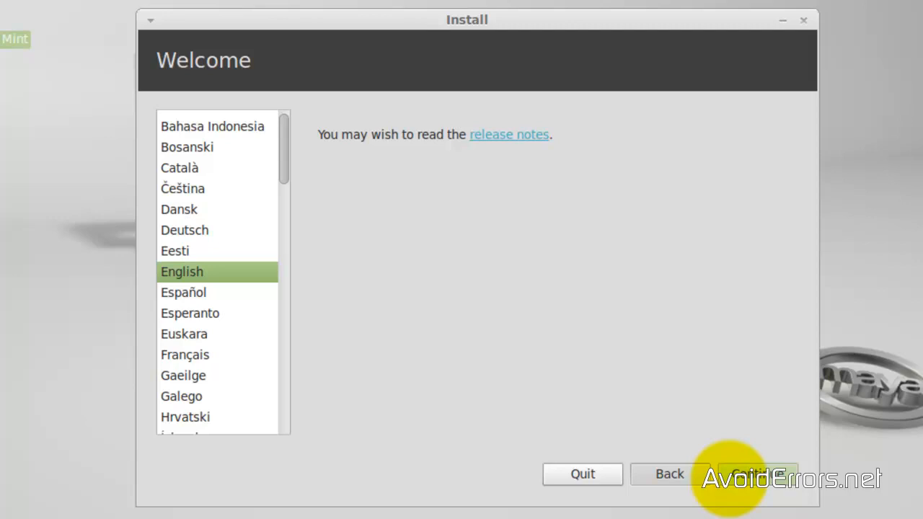
Continue with English past the Welcome and Preparing to install screens.
left_click(757, 472)
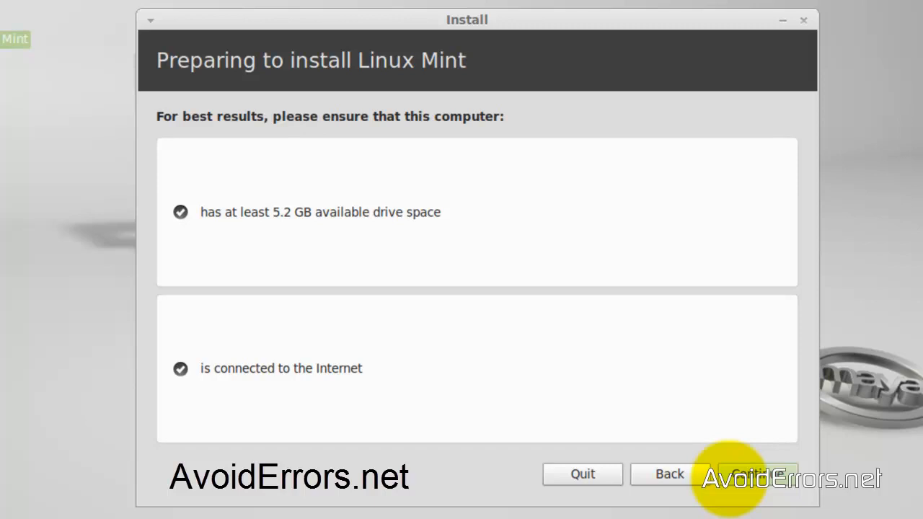
left_click(749, 473)
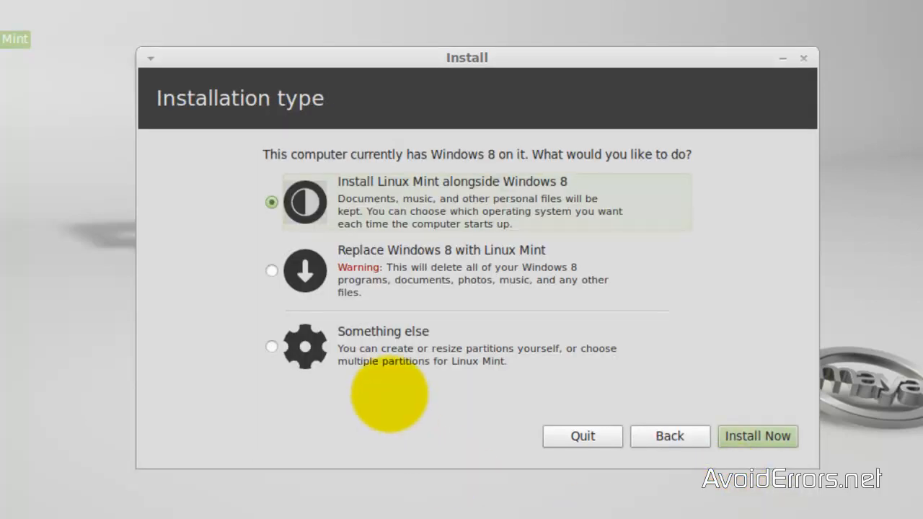
Choose the Something else installation type to partition the disk manually.
left_click(271, 346)
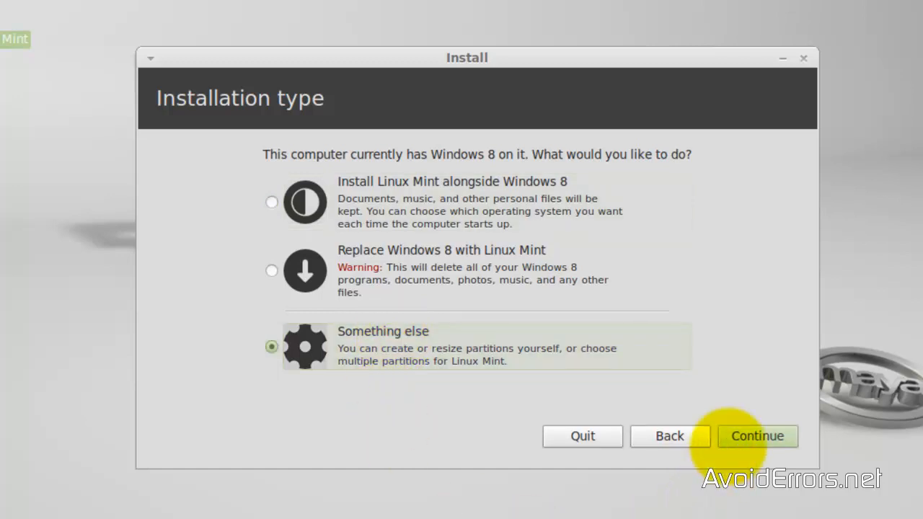
left_click(756, 436)
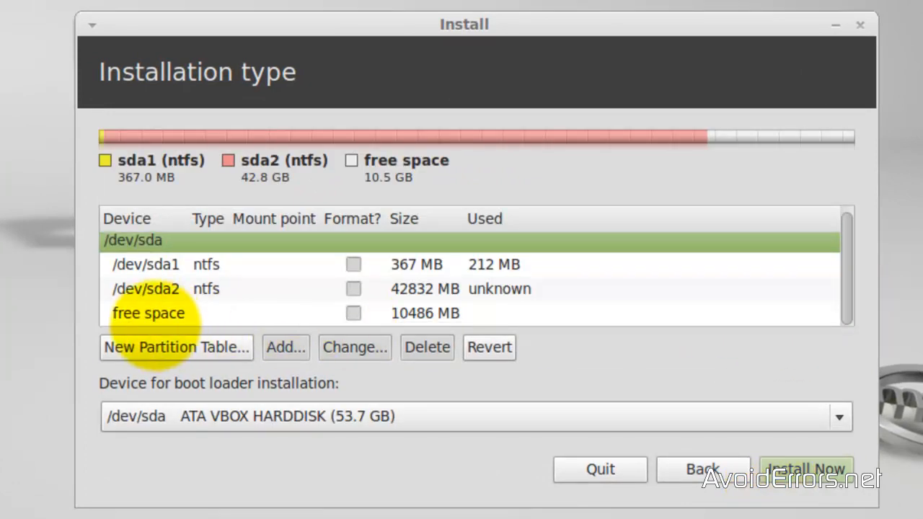
Add a 1000 MB logical swap area partition in the 10486 MB free space.
left_click(148, 312)
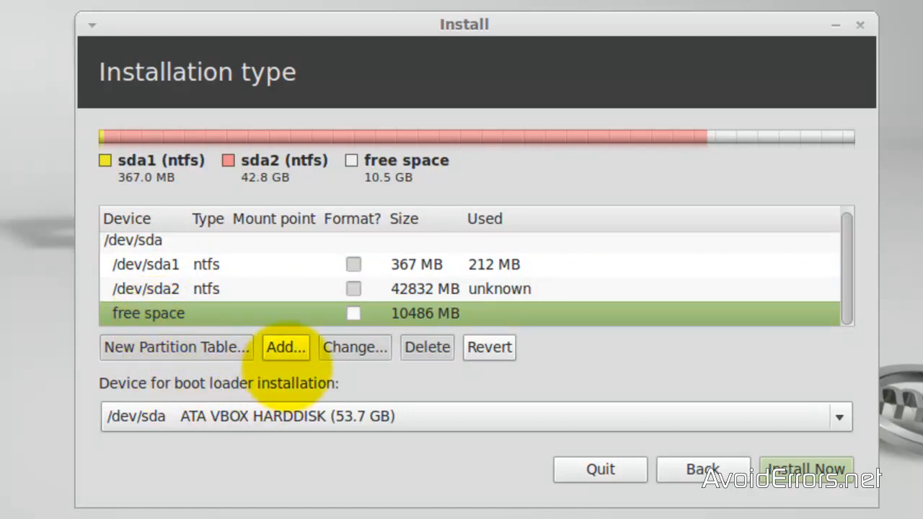
left_click(285, 346)
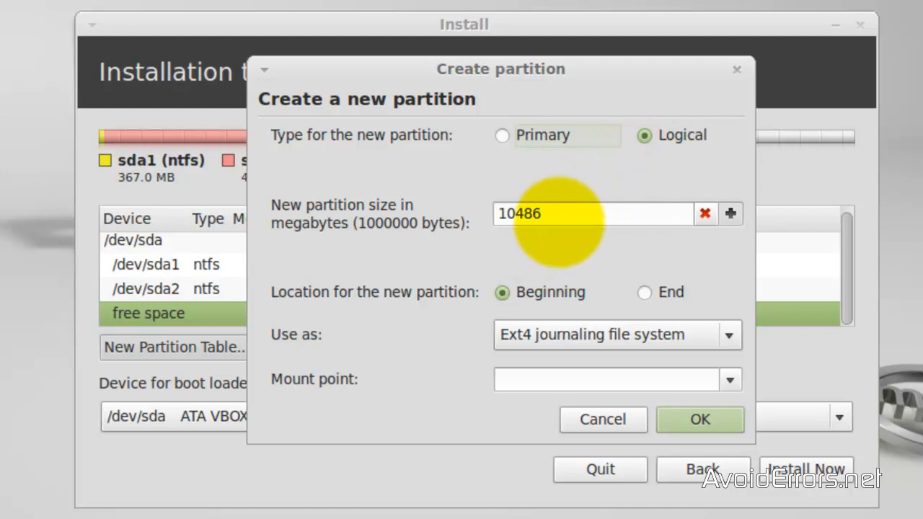
left_click(591, 214)
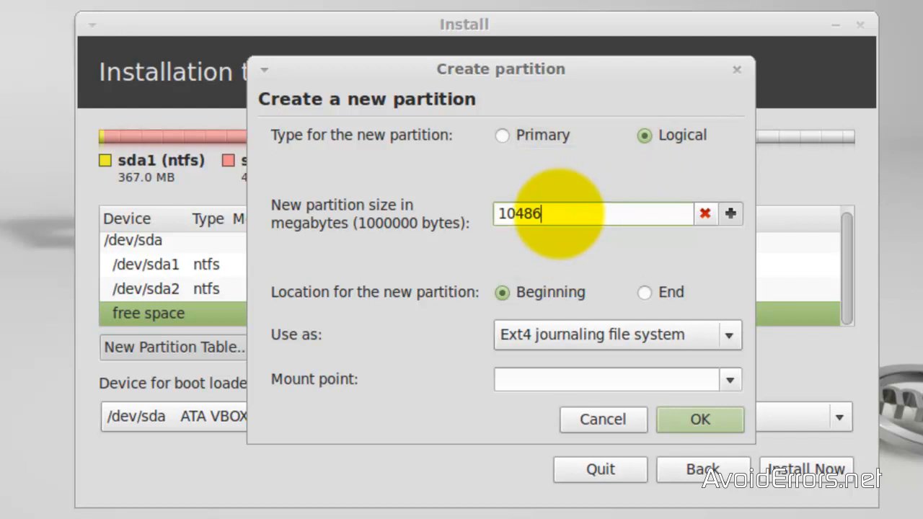
type("1000")
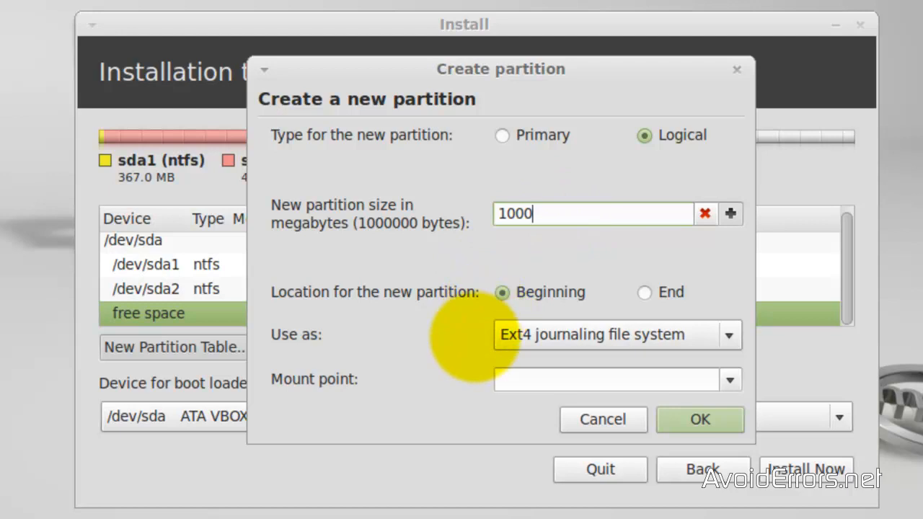
left_click(729, 334)
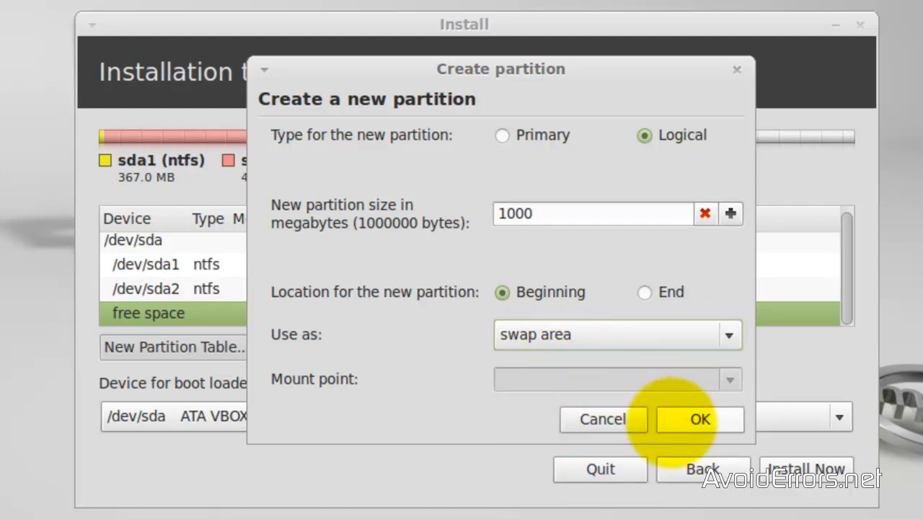
left_click(698, 418)
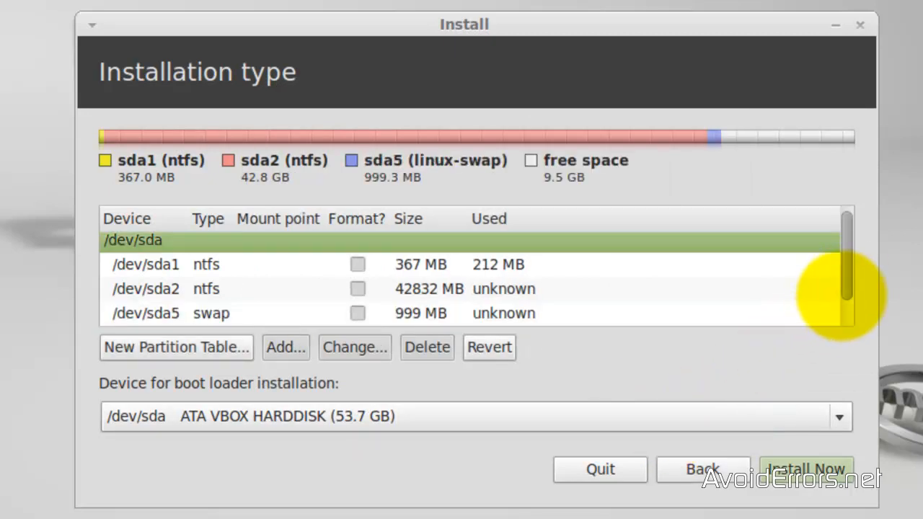
Add a primary ext4 partition mounted at / filling the remaining free space, and select it.
scroll("down", 3)
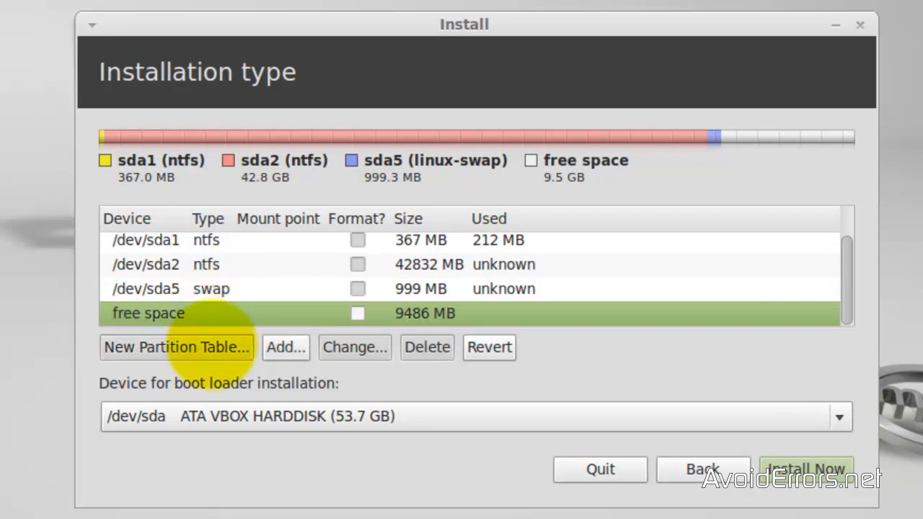
left_click(285, 346)
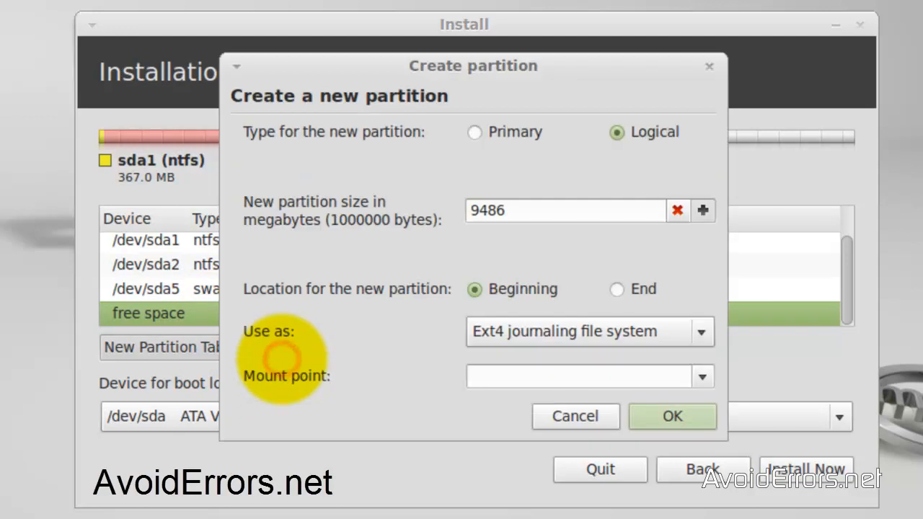
mouse_move(427, 225)
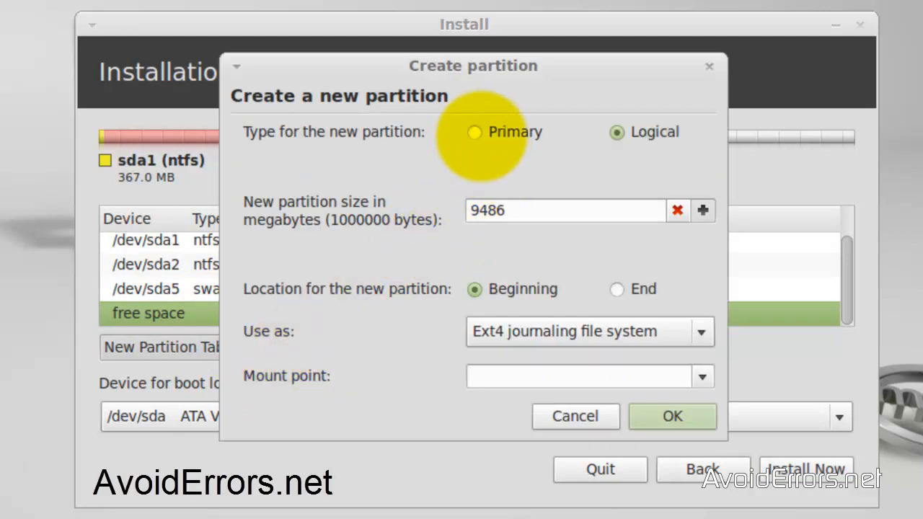
left_click(472, 132)
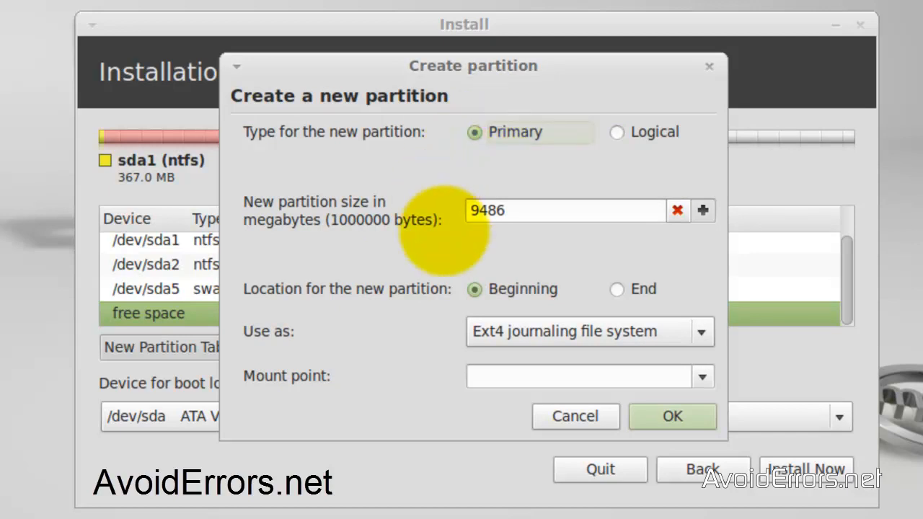
mouse_move(502, 238)
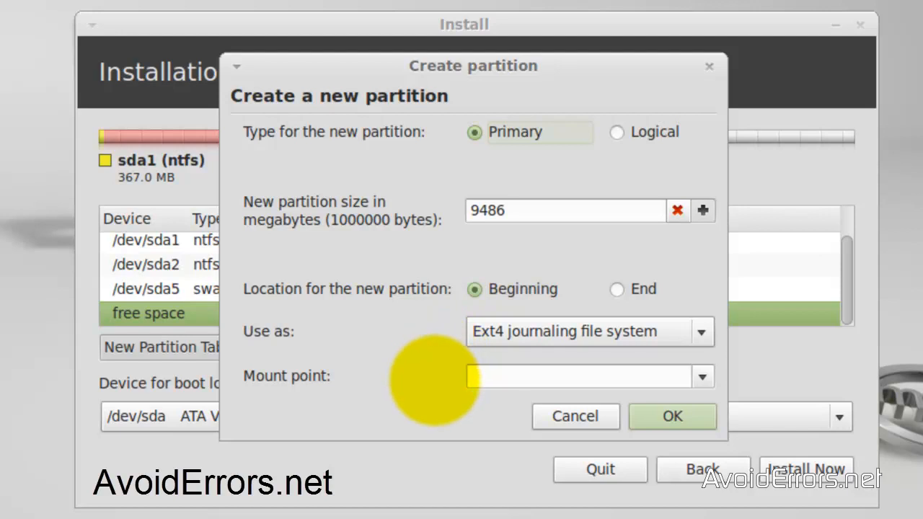
left_click(700, 375)
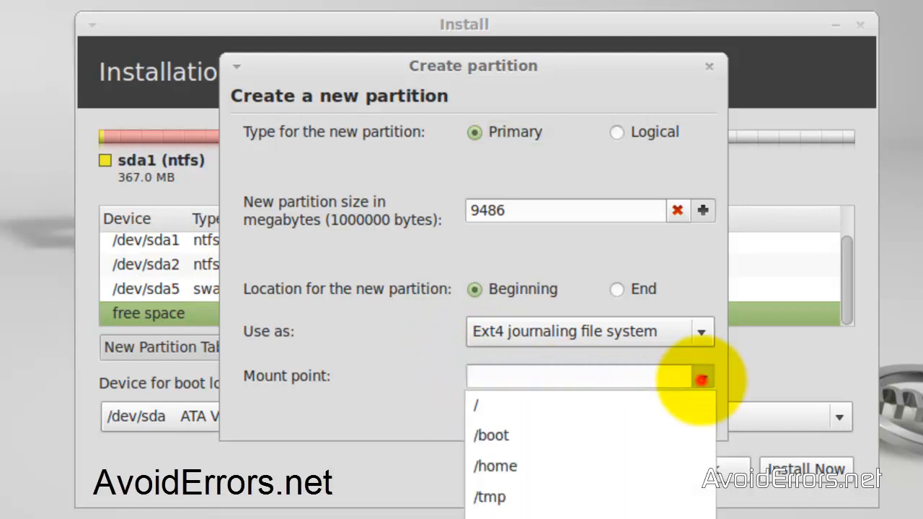
left_click(476, 403)
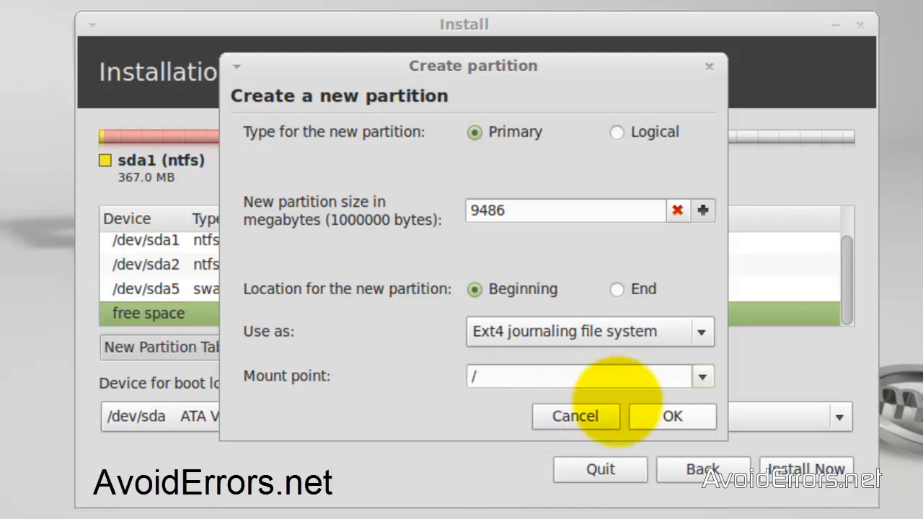
left_click(670, 416)
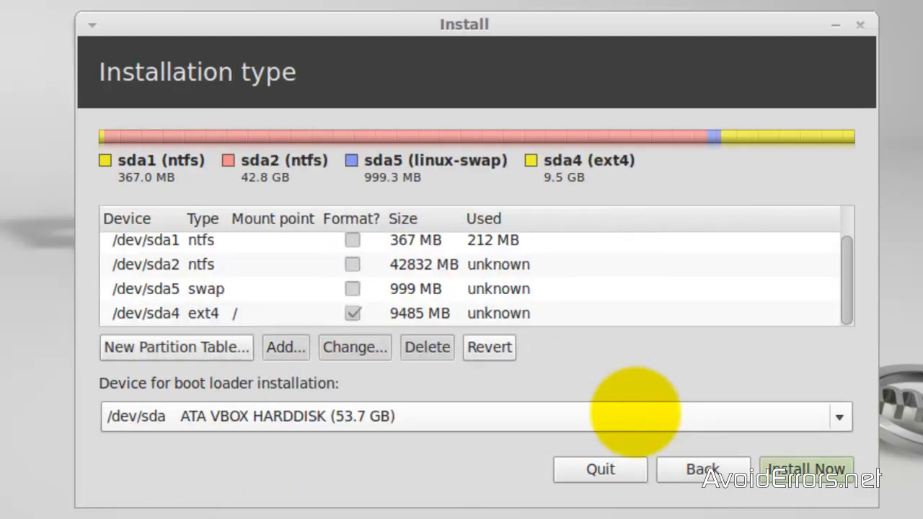
left_click(245, 313)
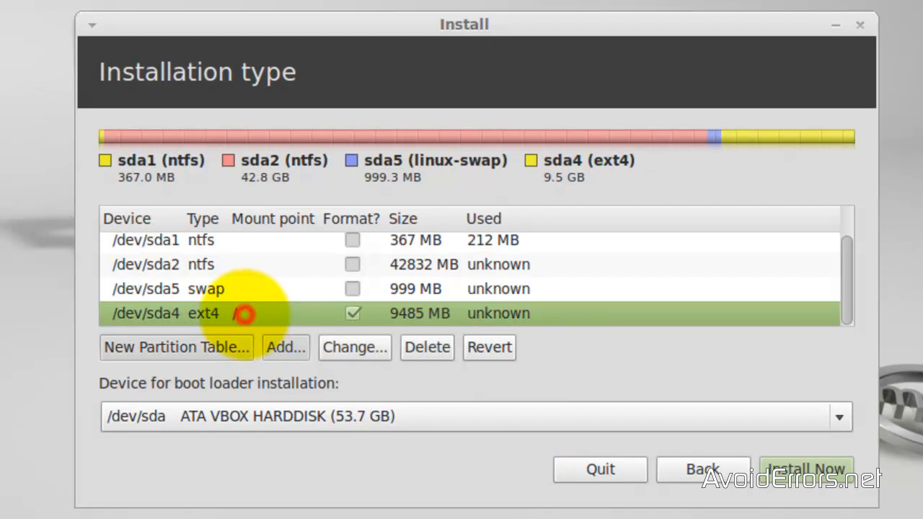
left_click(245, 313)
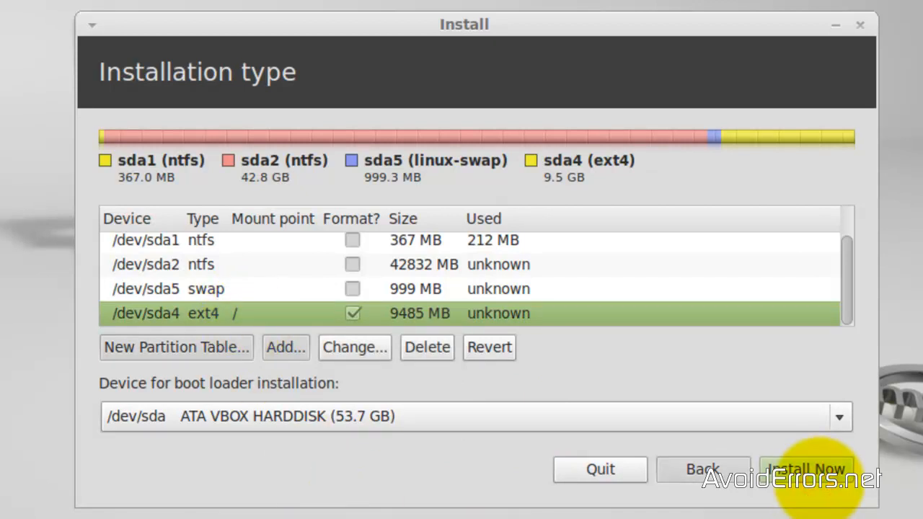
Begin installing and accept the New York time zone and English (US) keyboard.
left_click(805, 469)
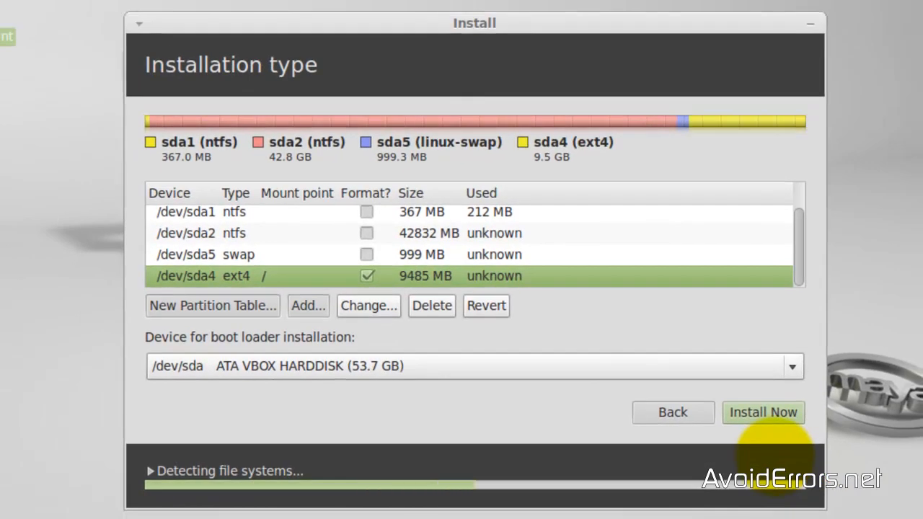
left_click(763, 412)
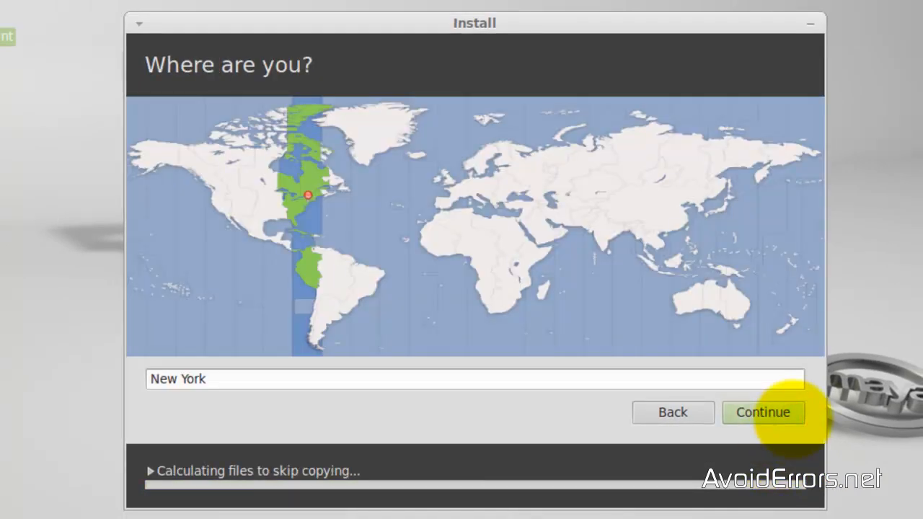
left_click(763, 412)
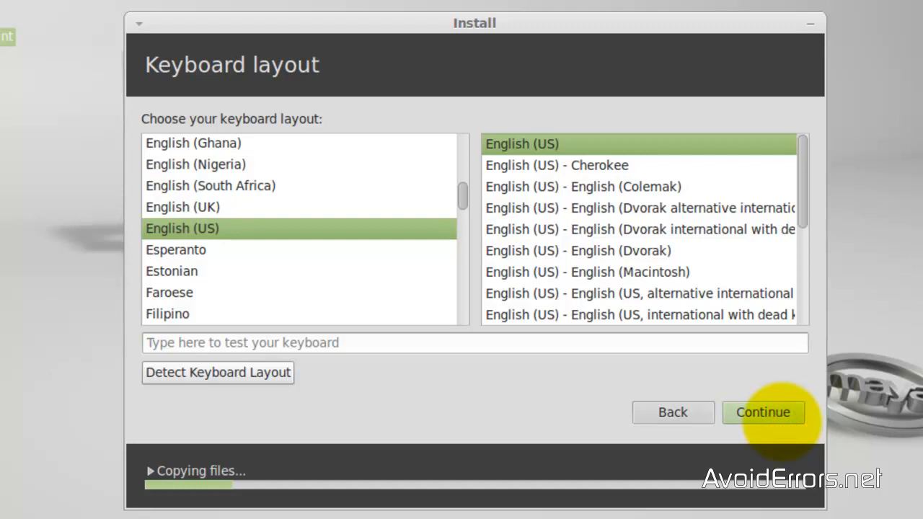
left_click(761, 412)
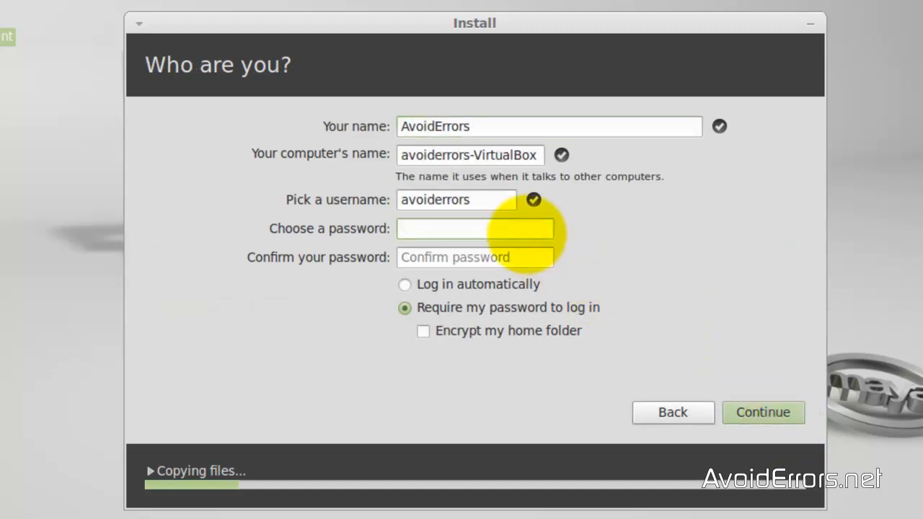
Create the user account with its password, set to log in automatically.
type("password")
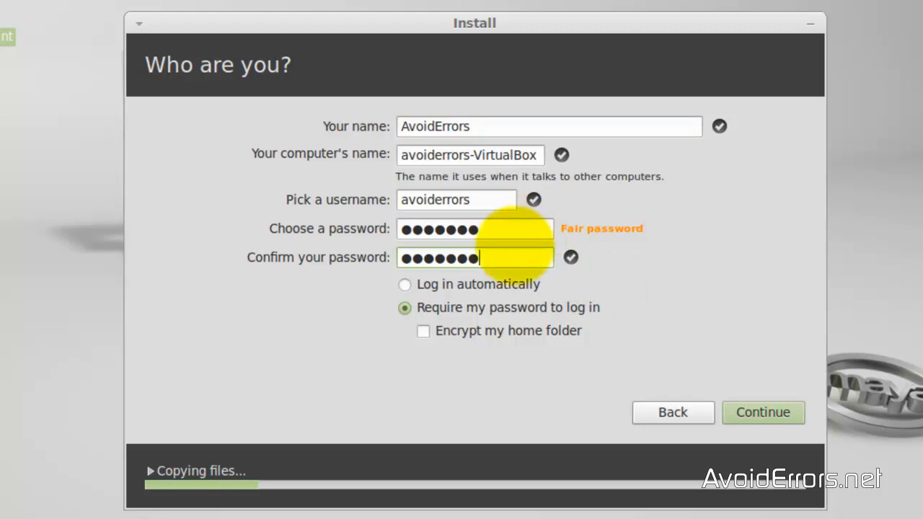
left_click(404, 284)
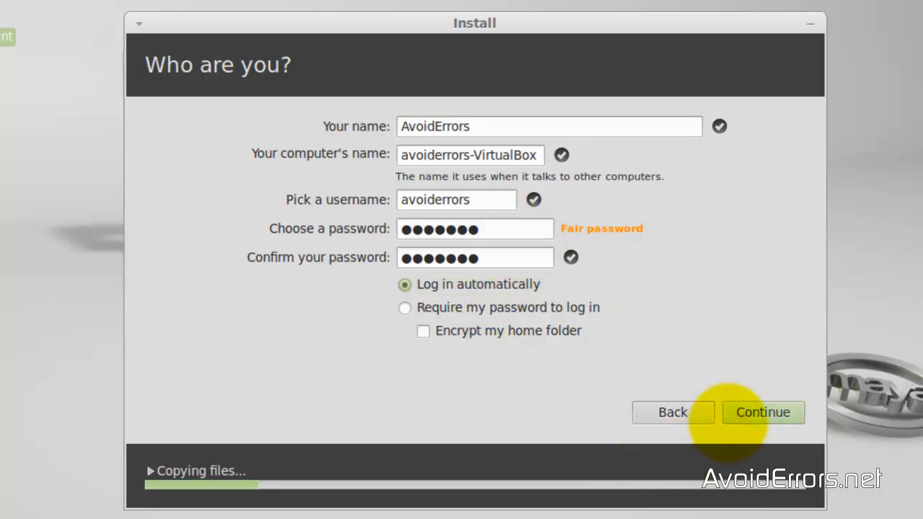
left_click(762, 412)
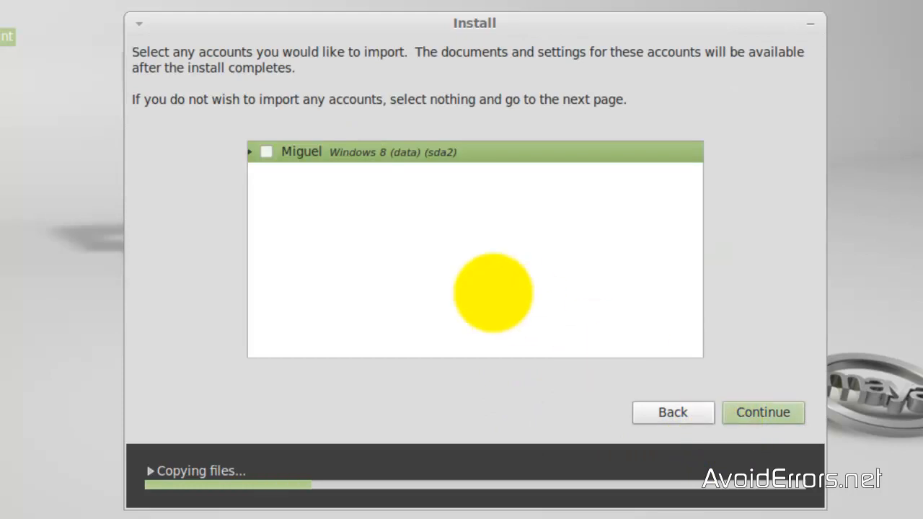
mouse_move(291, 193)
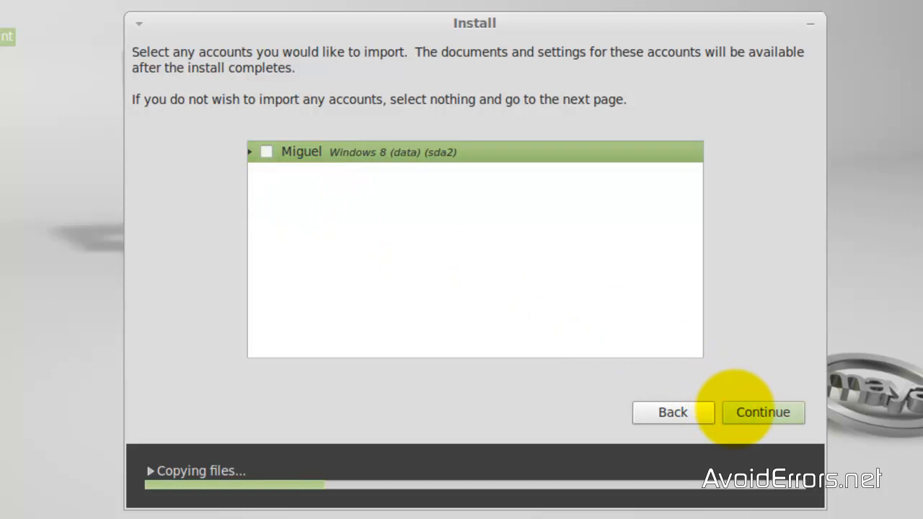
Continue past the account import without selecting any Windows accounts and let the install run.
left_click(761, 412)
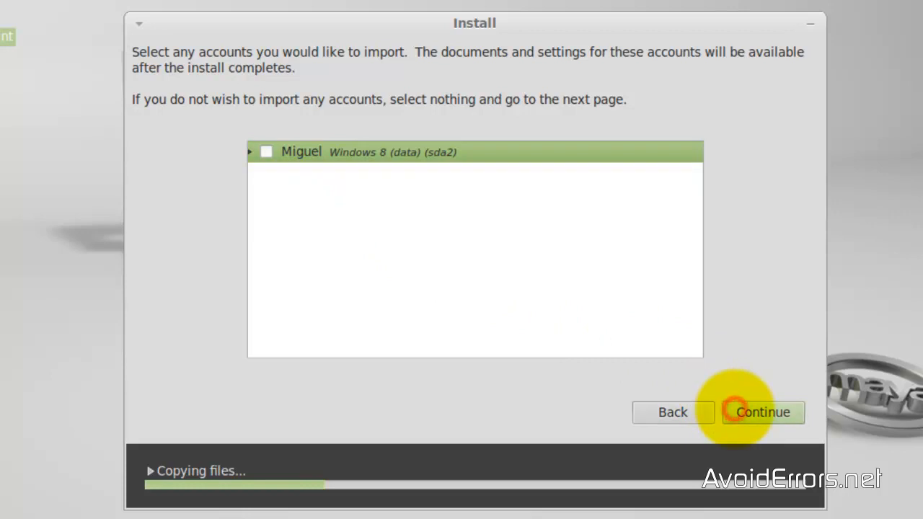
left_click(761, 412)
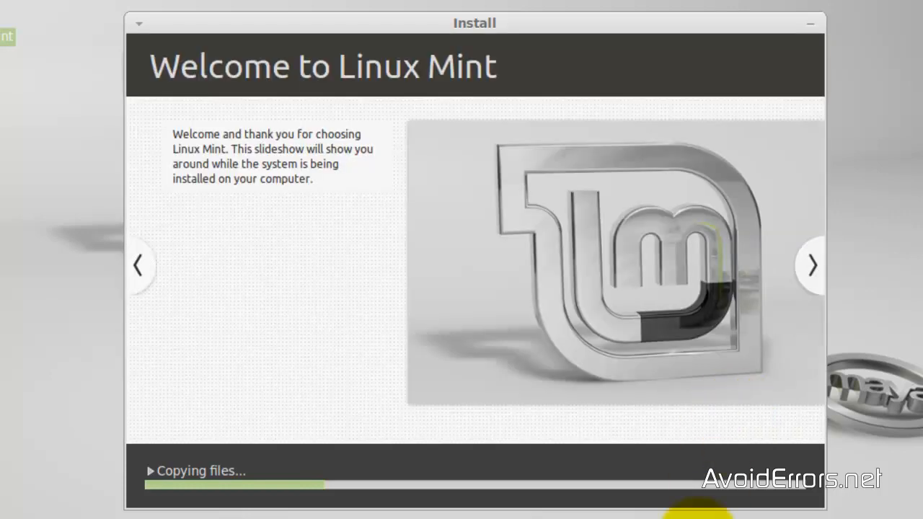
left_click(811, 265)
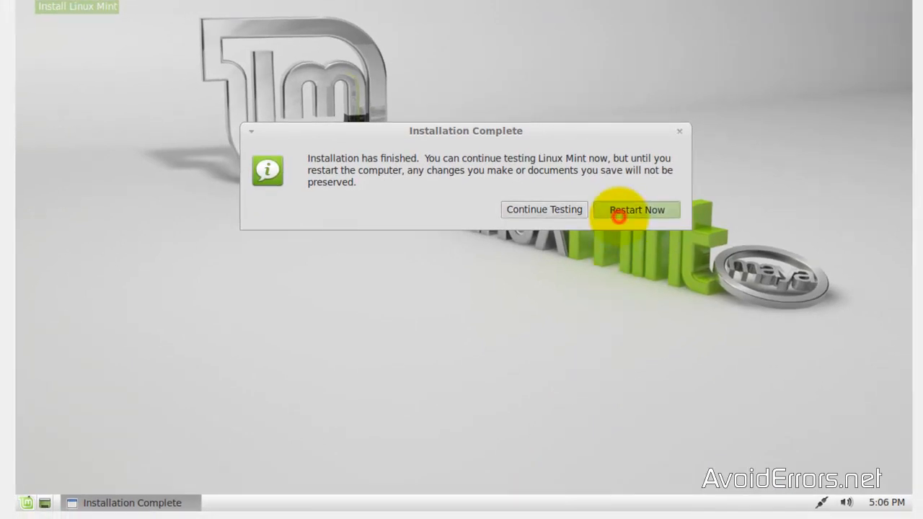
Restart the computer from the Installation Complete dialog.
left_click(637, 209)
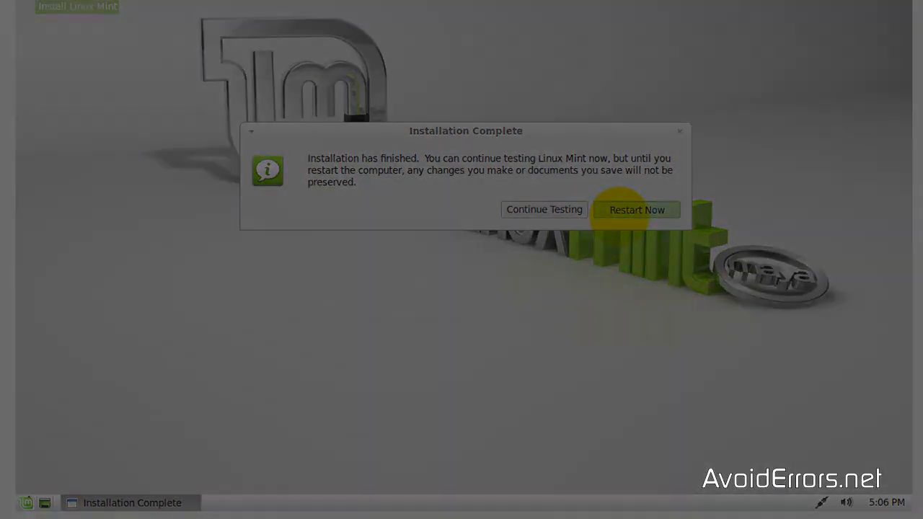
left_click(636, 209)
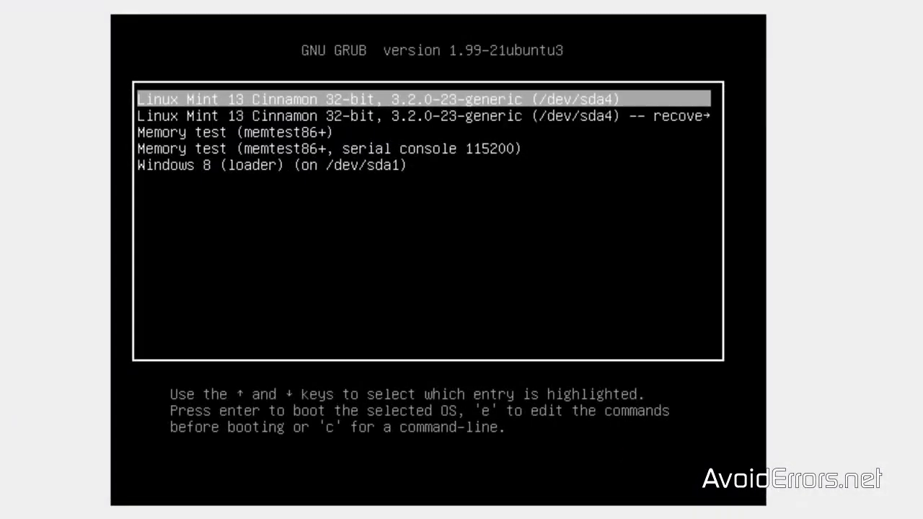
Move through the GRUB entries from Linux Mint 13 to Windows 8 and back up.
key("Down")
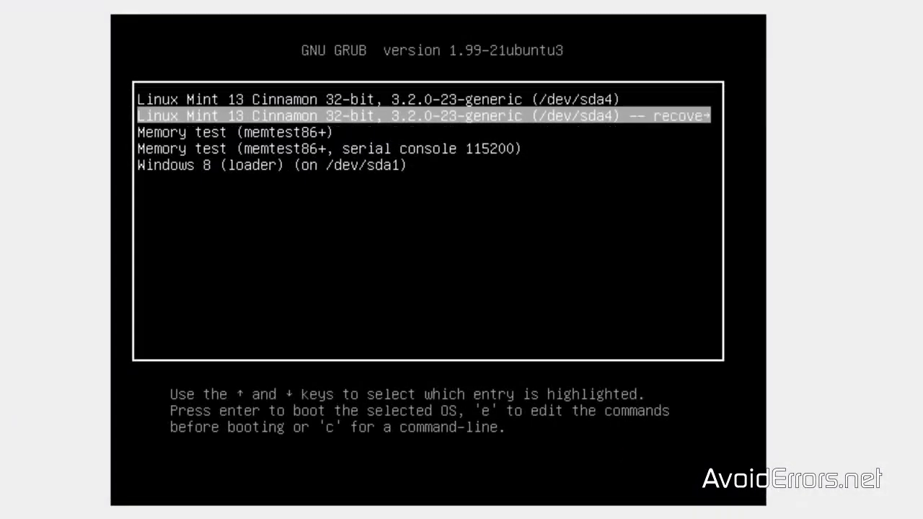
key("Down")
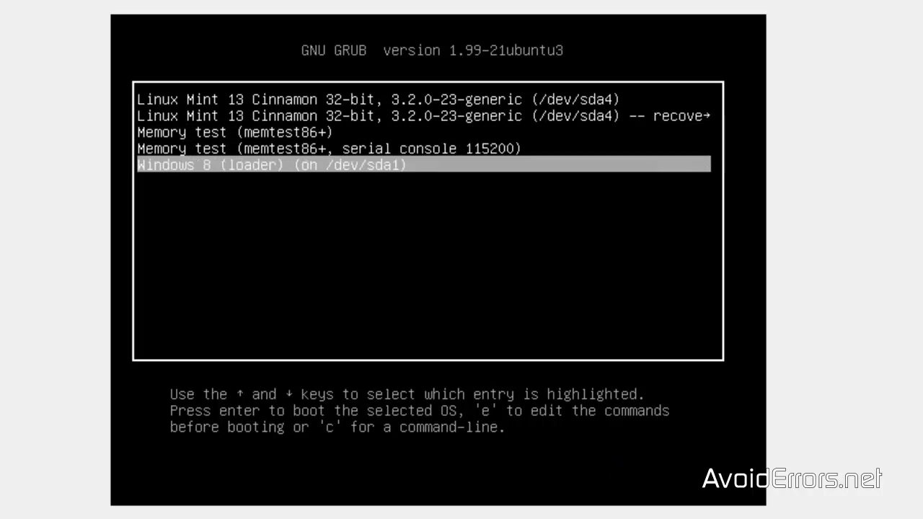
key("up")
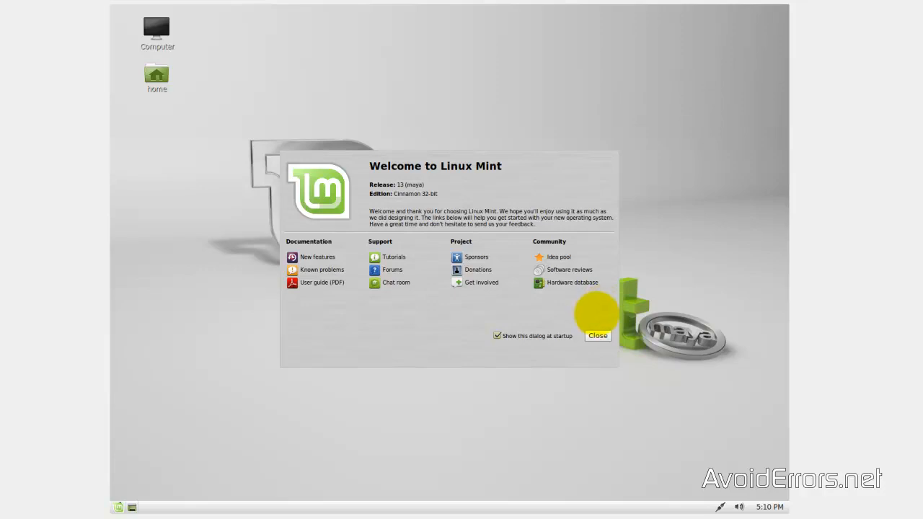
Dismiss the Welcome to Linux Mint window and show the panel's applications menu.
left_click(597, 334)
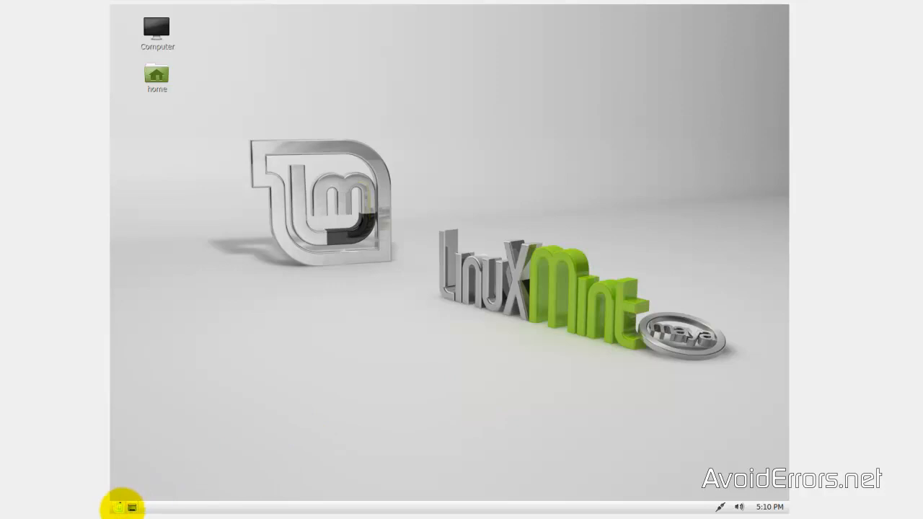
left_click(118, 506)
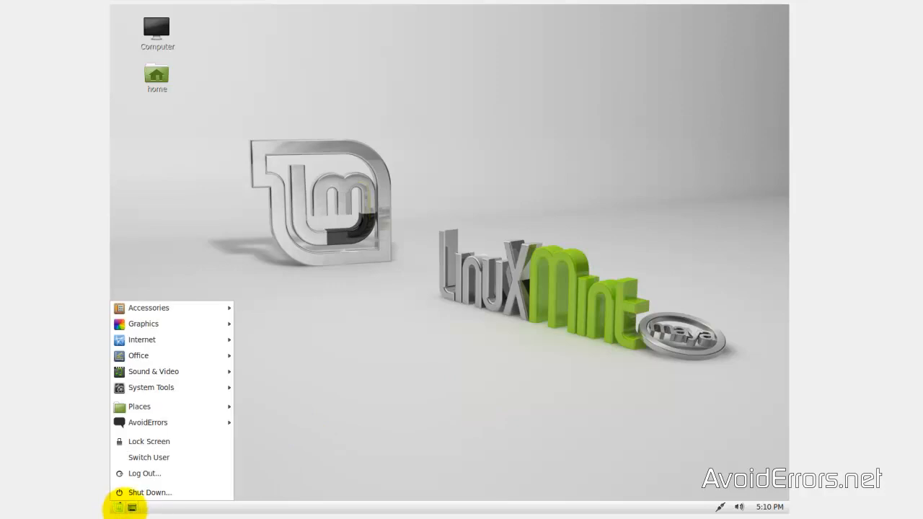